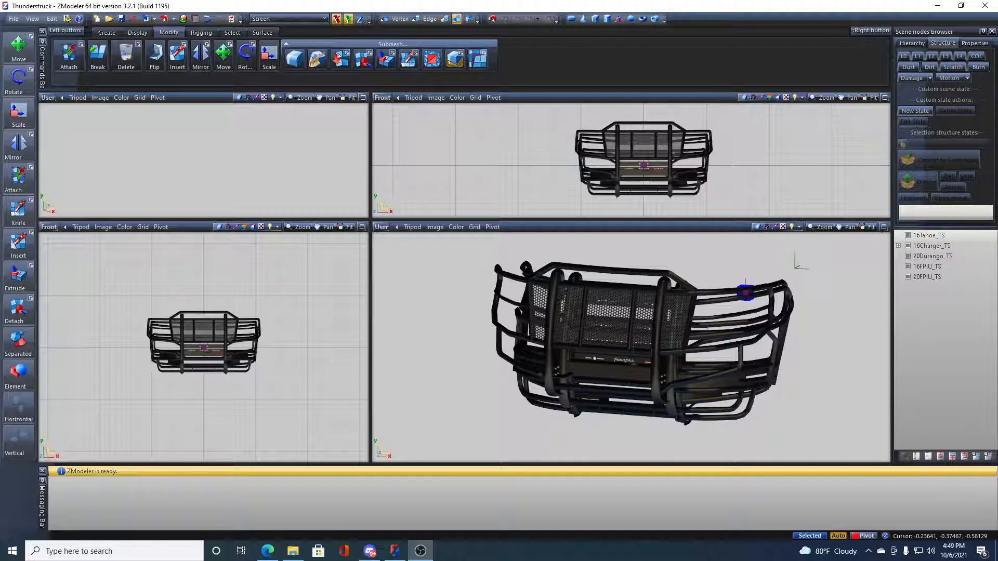
mouse_move(830, 303)
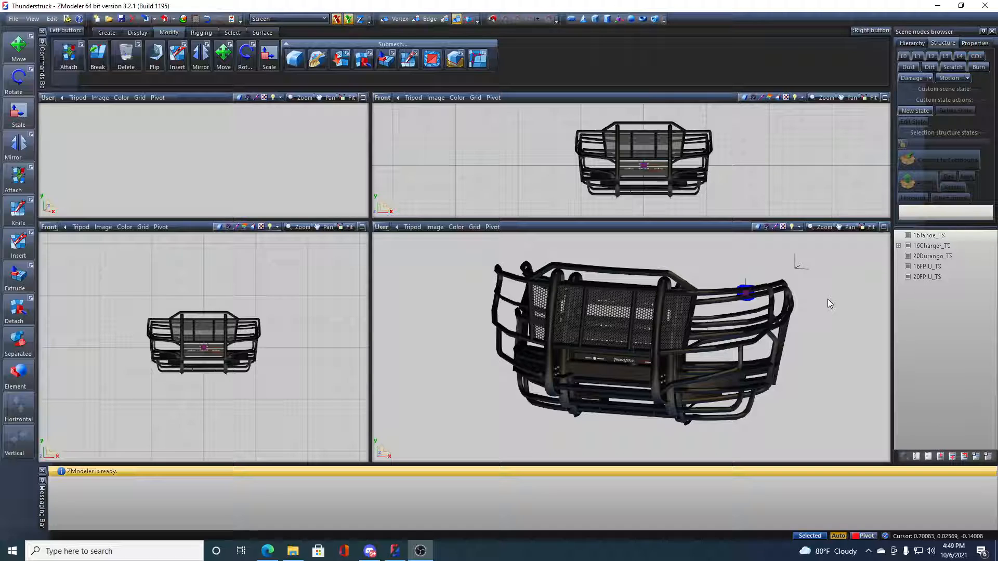
mouse_move(800, 352)
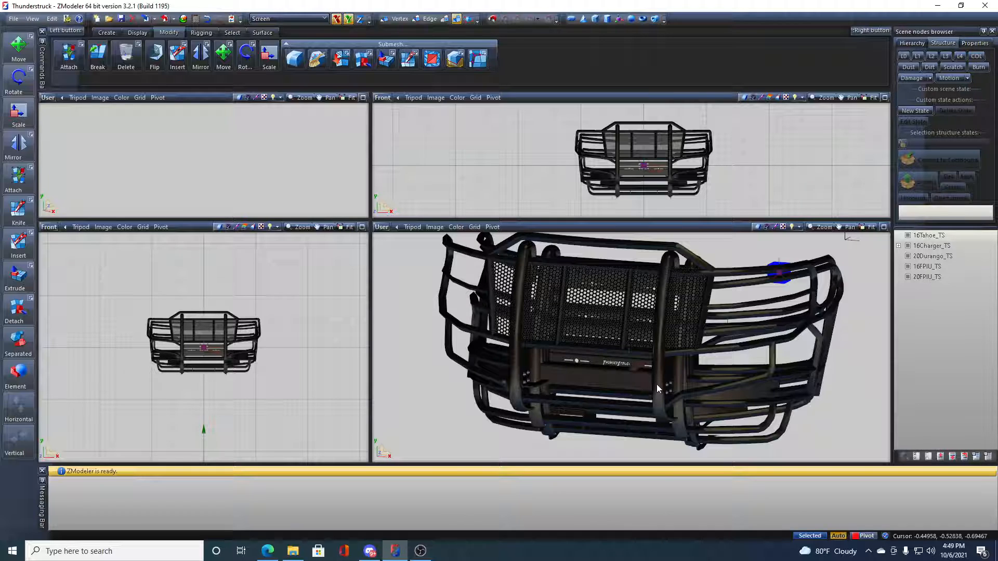
mouse_move(659, 389)
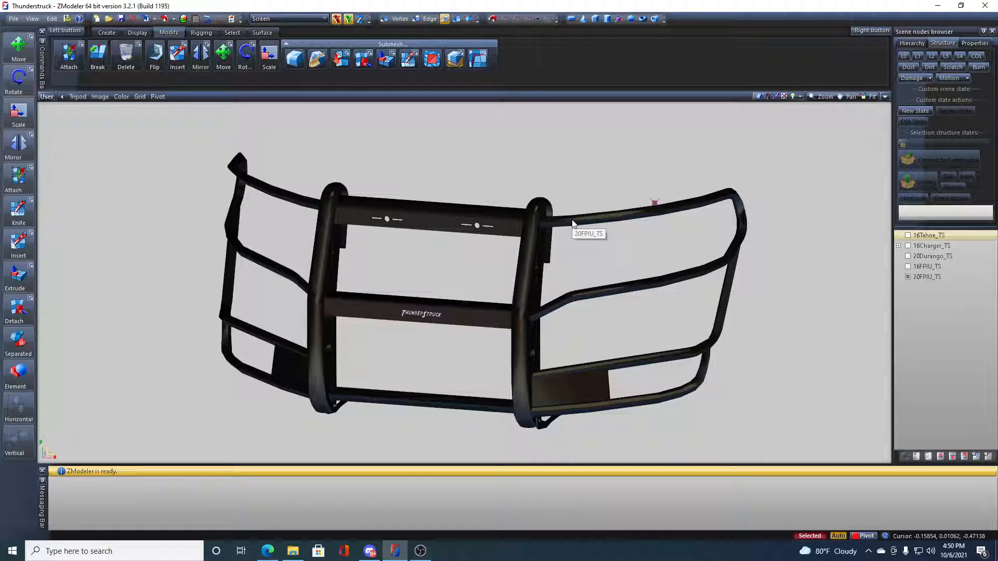
Show the wireframe and detach the push bar's left-side polygons into a separate 20FPIU_TS object.
left_click(755, 96)
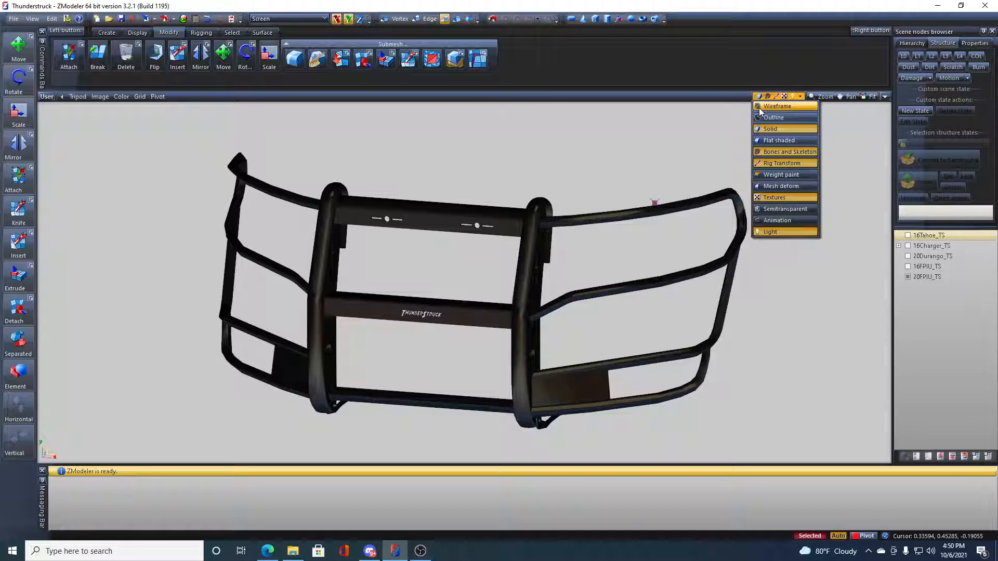
left_click(778, 106)
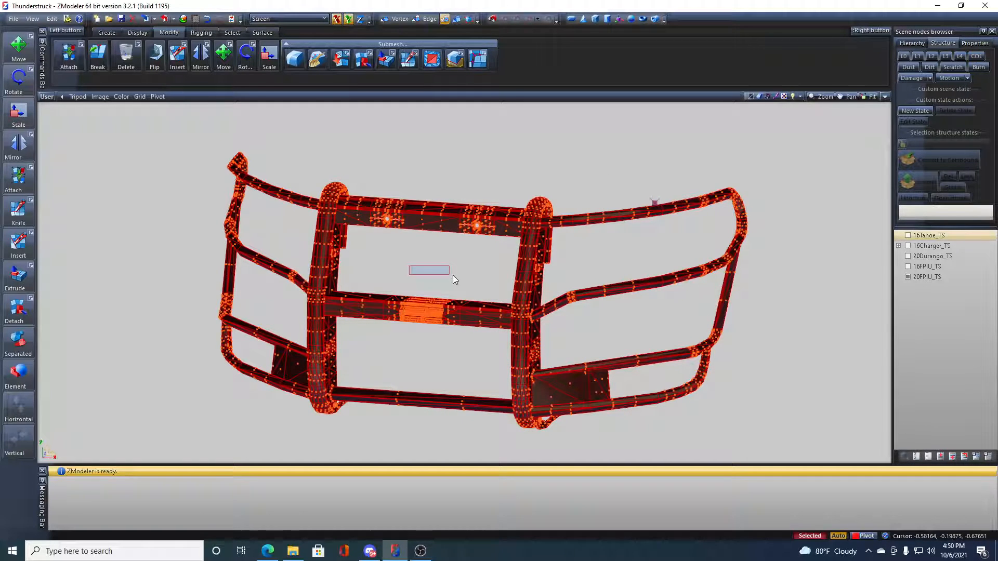
left_click(232, 32)
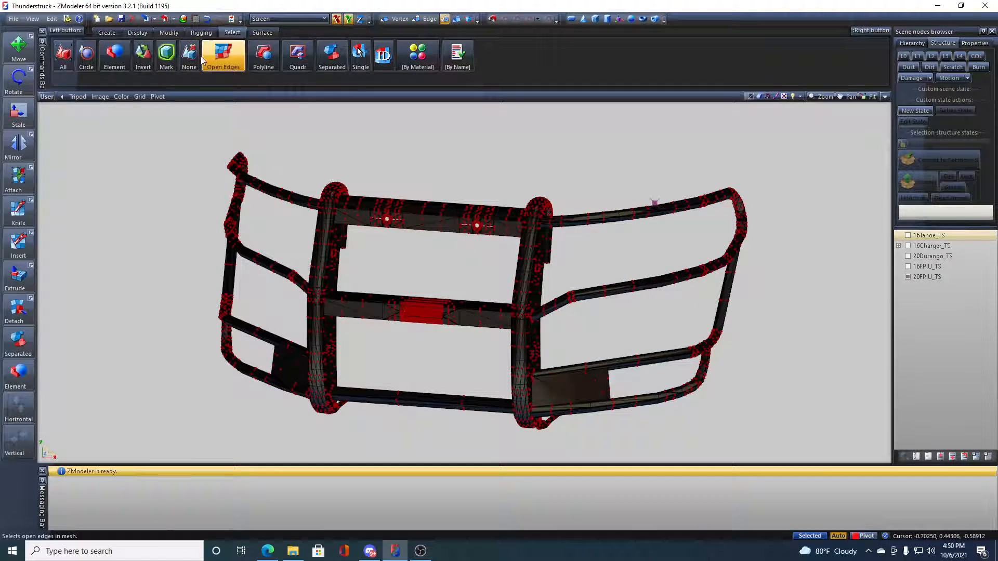
left_click(169, 32)
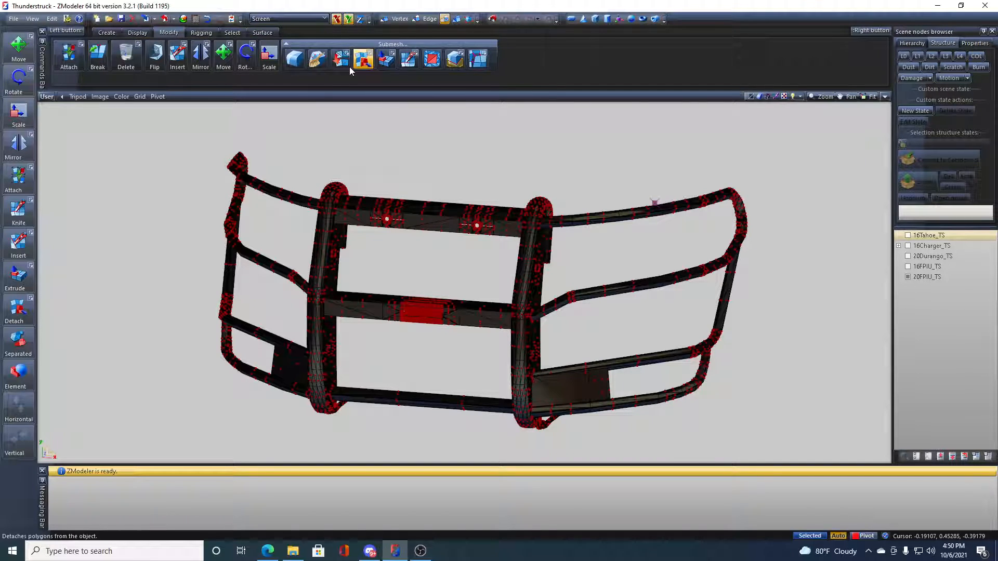
left_click(232, 32)
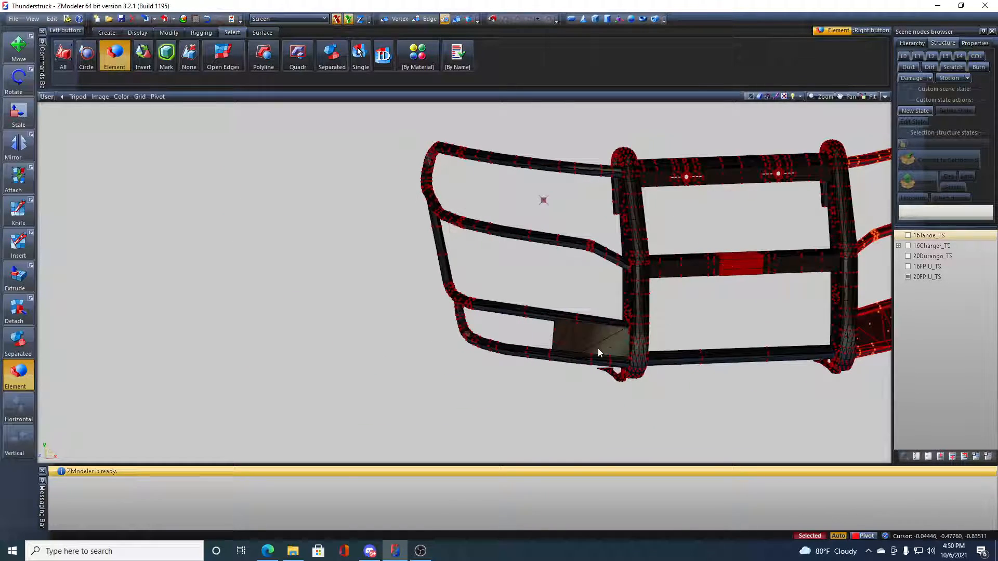
left_click_drag(599, 353, 712, 268)
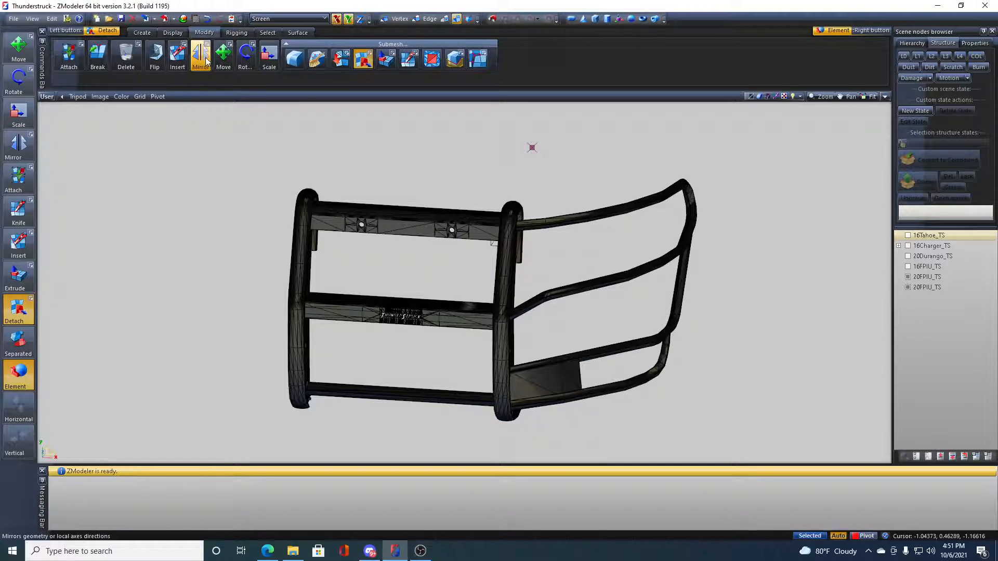
Mirror the right half over X with the options unticked, then toggle the 20FPIU_TS copy's visibility.
left_click(200, 54)
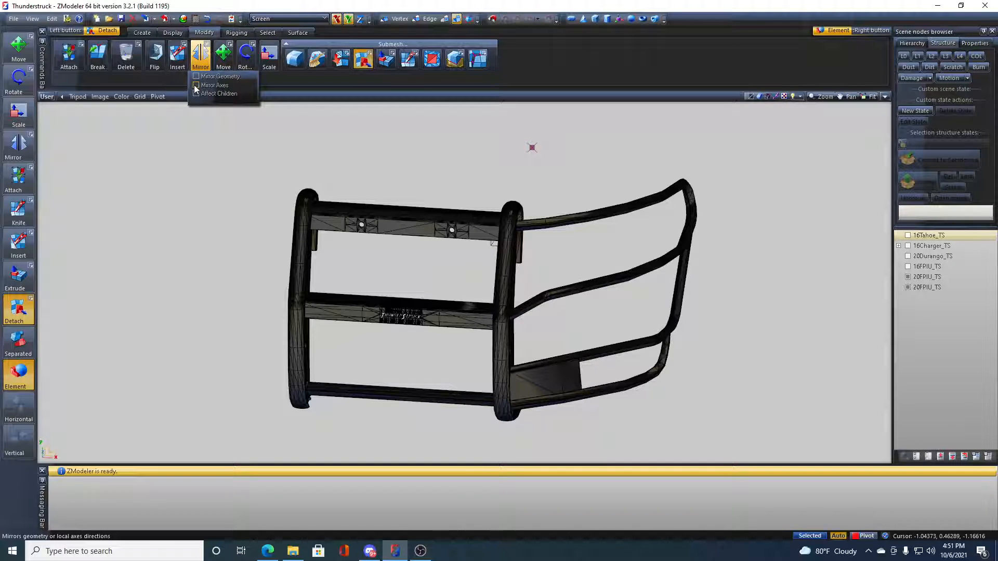
left_click(196, 85)
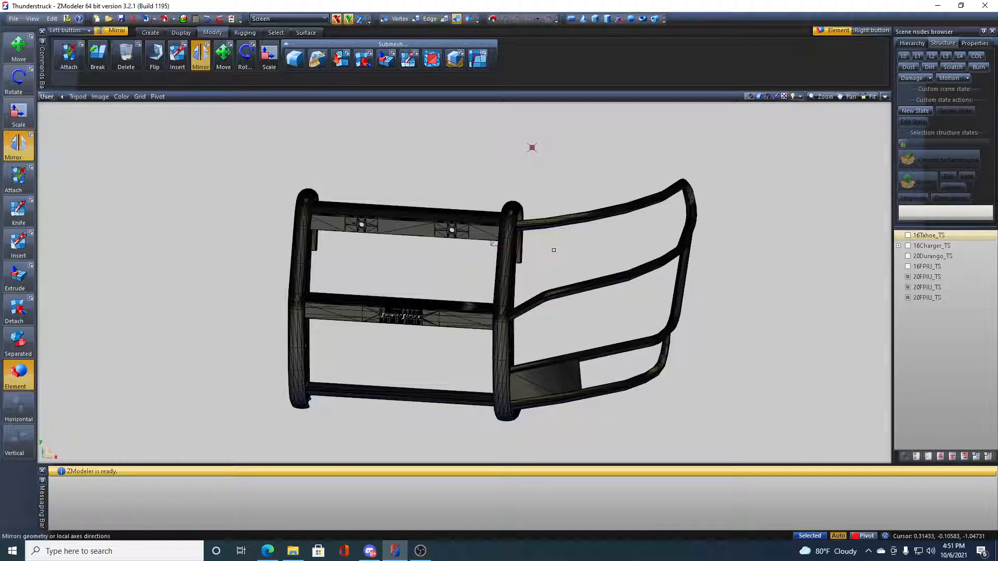
left_click(907, 276)
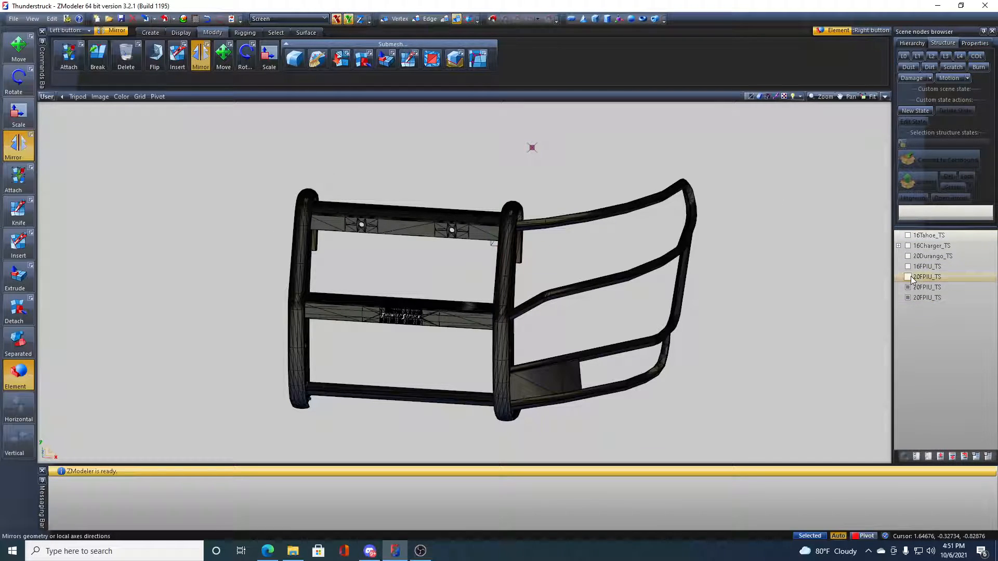
left_click(925, 287)
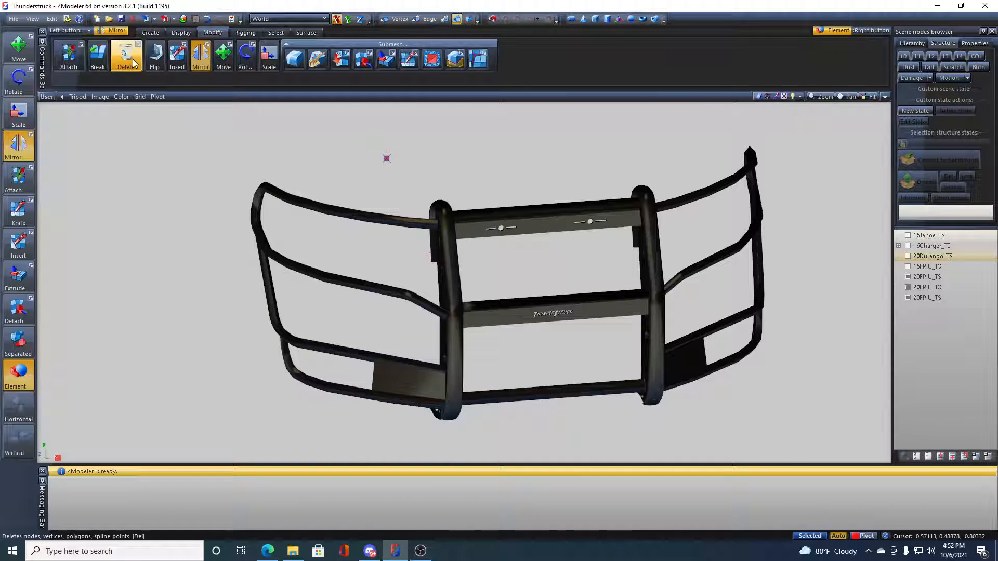
Attach the mirrored half to its counterpart and inspect the seam beside the centre post.
left_click(69, 54)
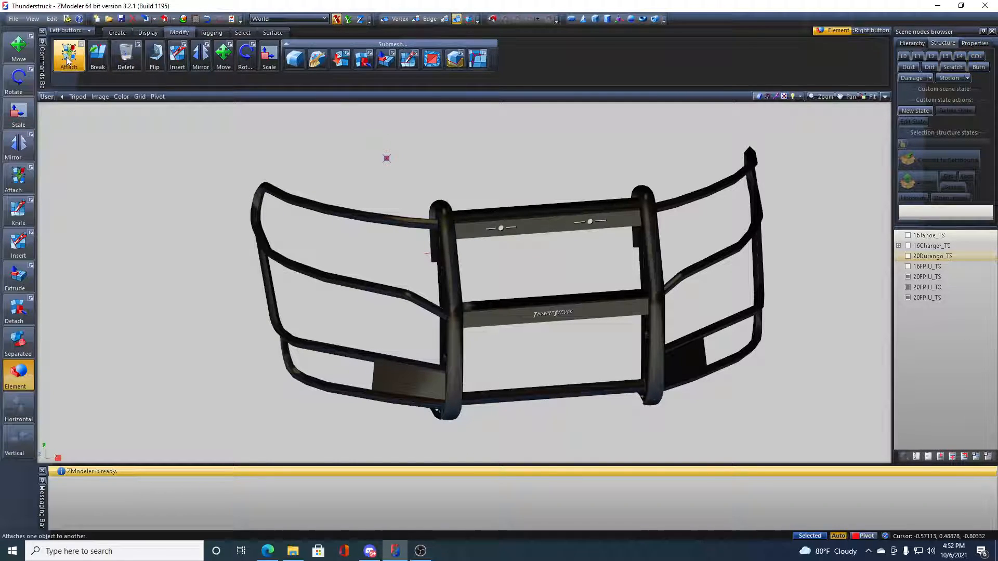
left_click(69, 57)
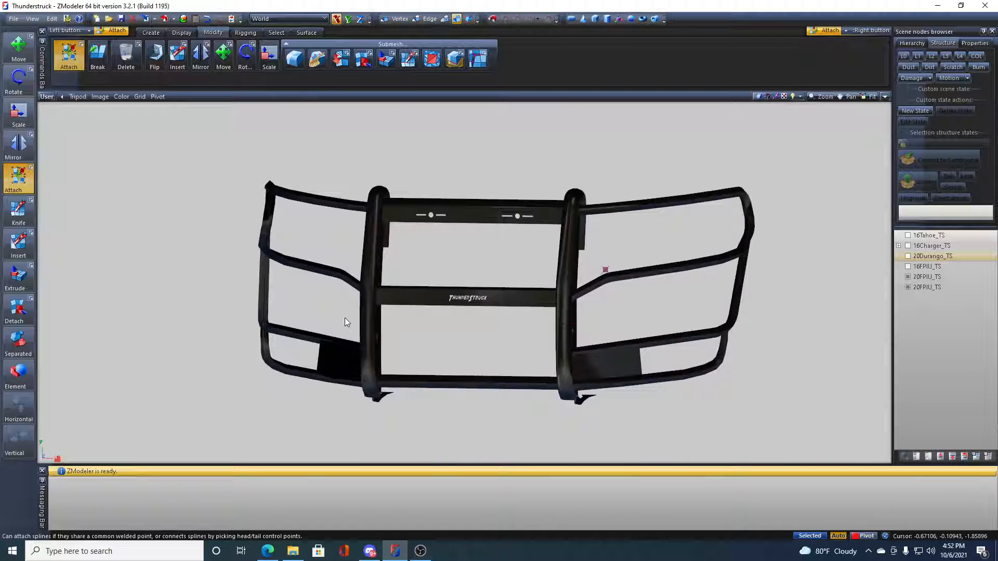
left_click_drag(347, 321, 359, 329)
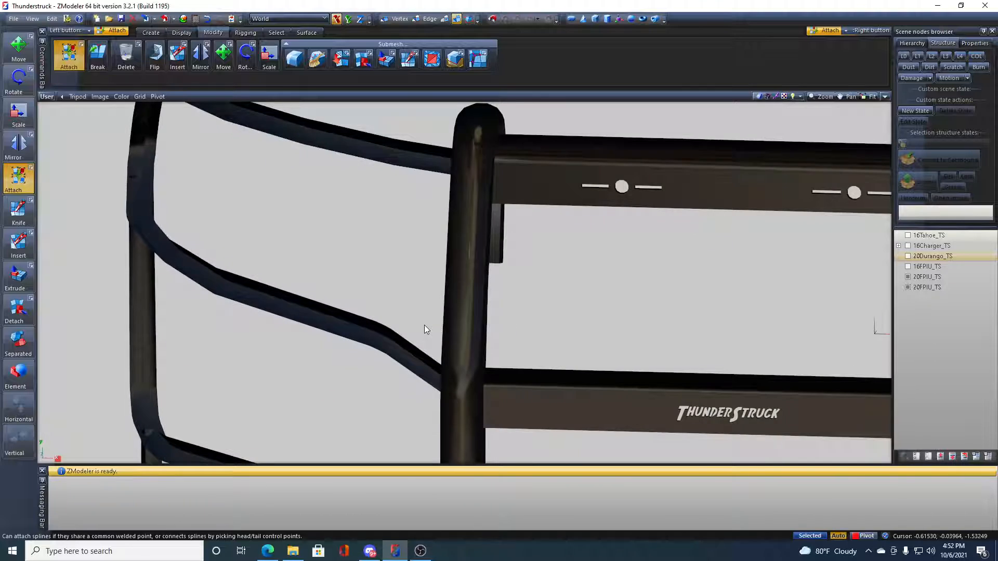
left_click_drag(426, 329, 372, 305)
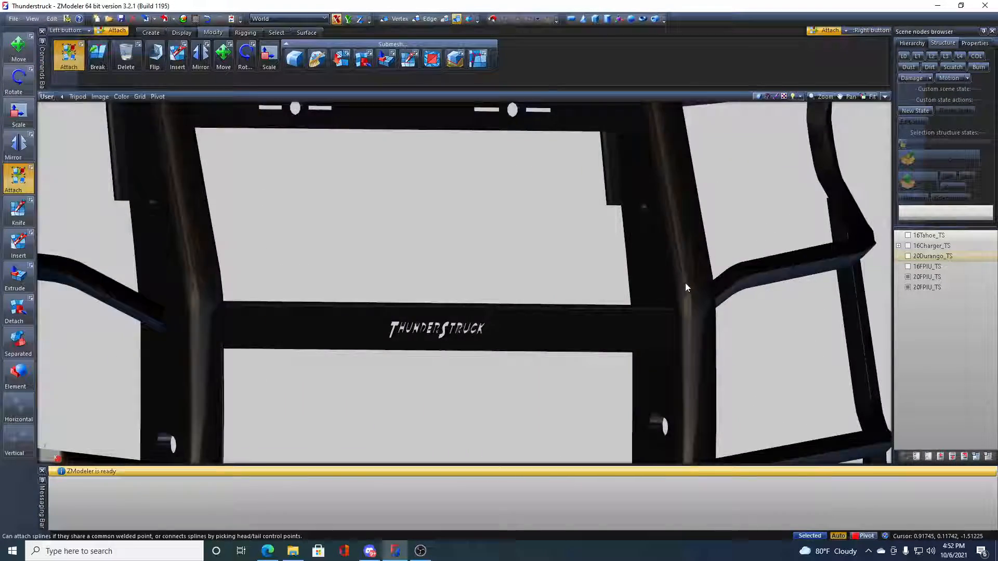
left_click_drag(686, 288, 700, 261)
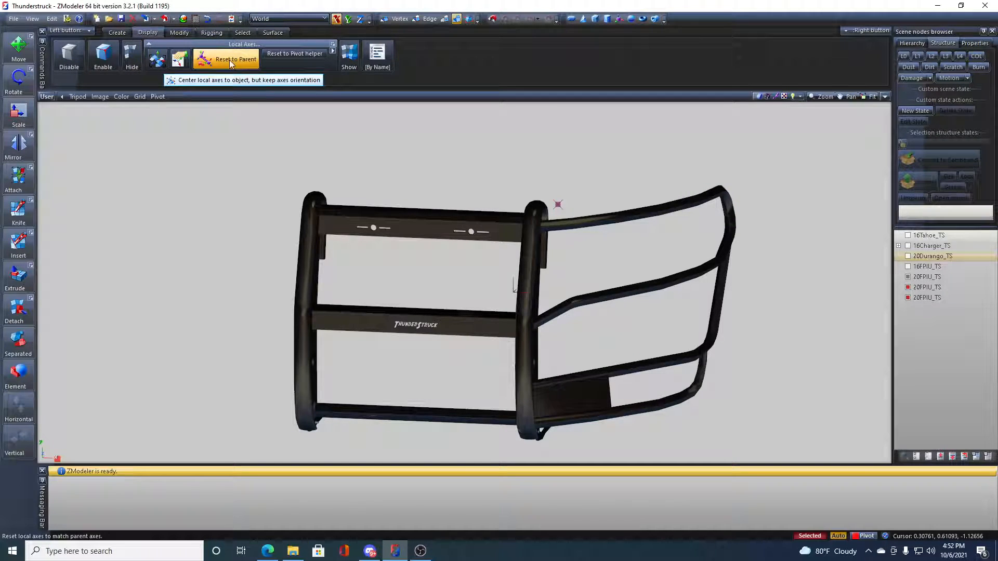
Reset the right half's local axes to the pivot helper and hide the other parts via the object menu.
left_click(295, 53)
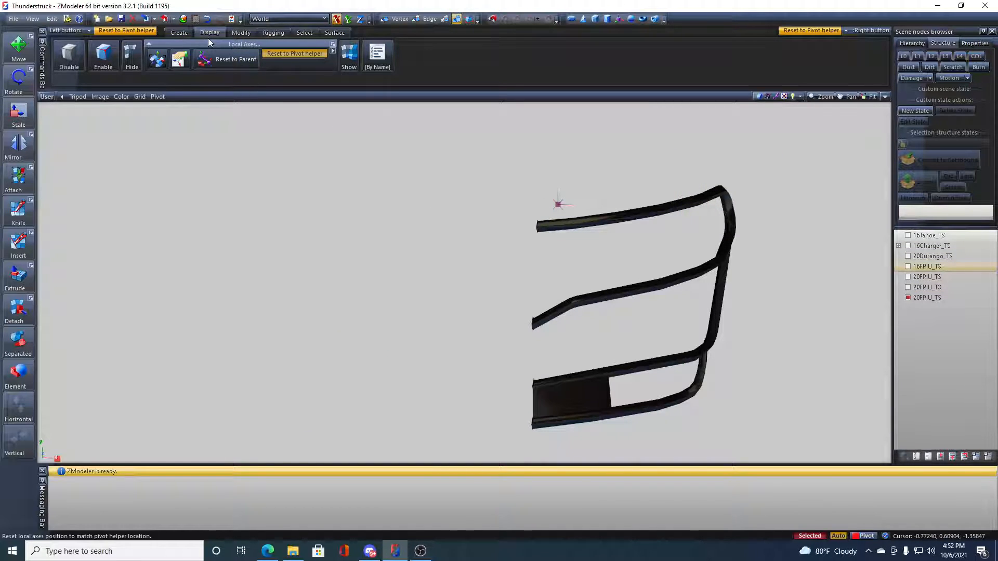
left_click(17, 146)
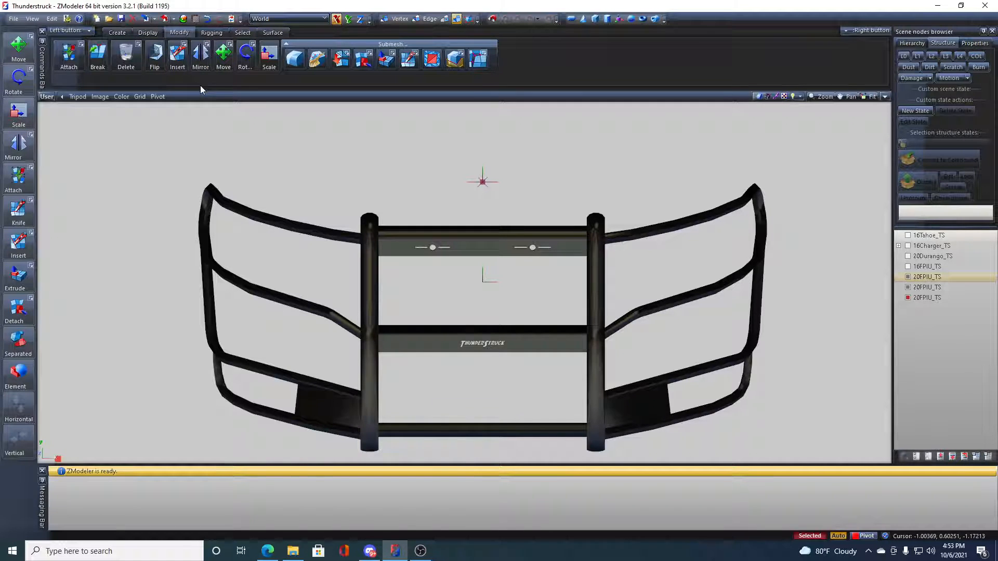
left_click(69, 56)
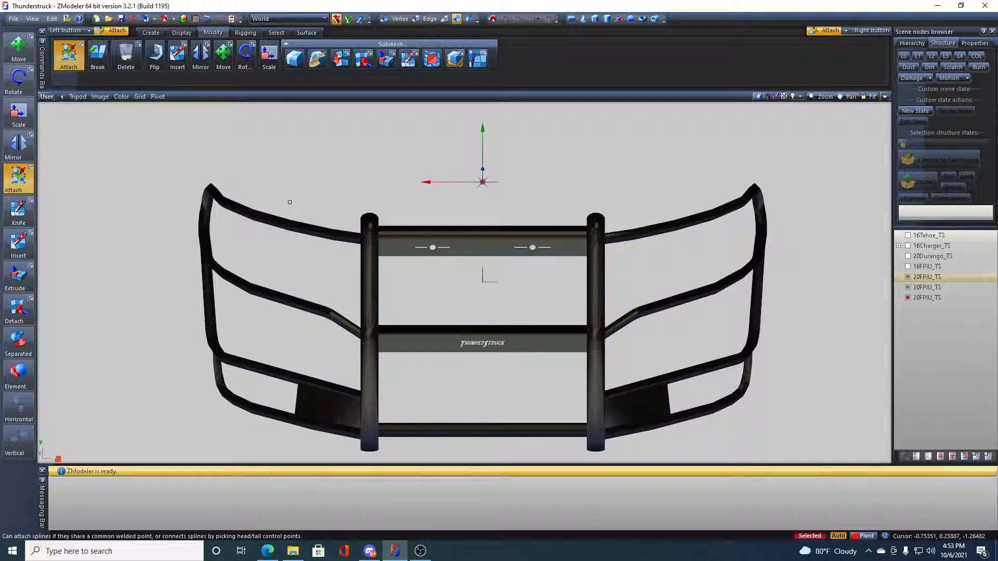
right_click(329, 154)
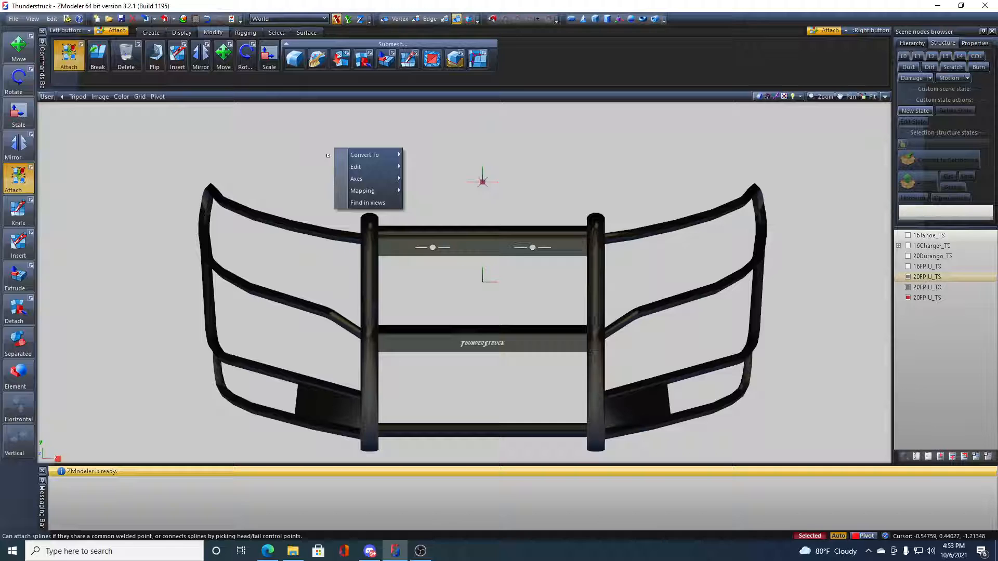
left_click(238, 212)
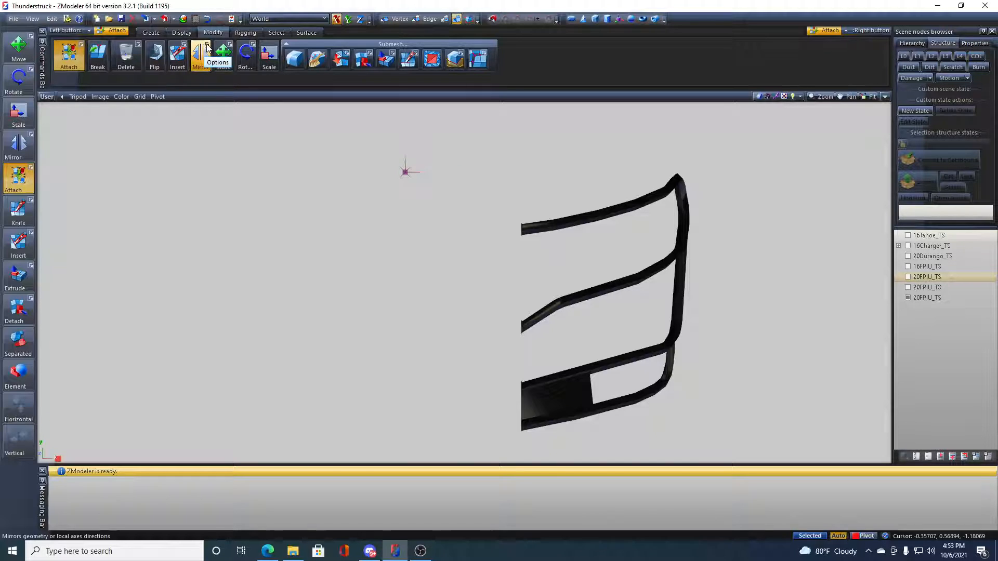
Mirror the right half across X onto the left side and confirm all Mirror options stay unticked.
left_click(199, 52)
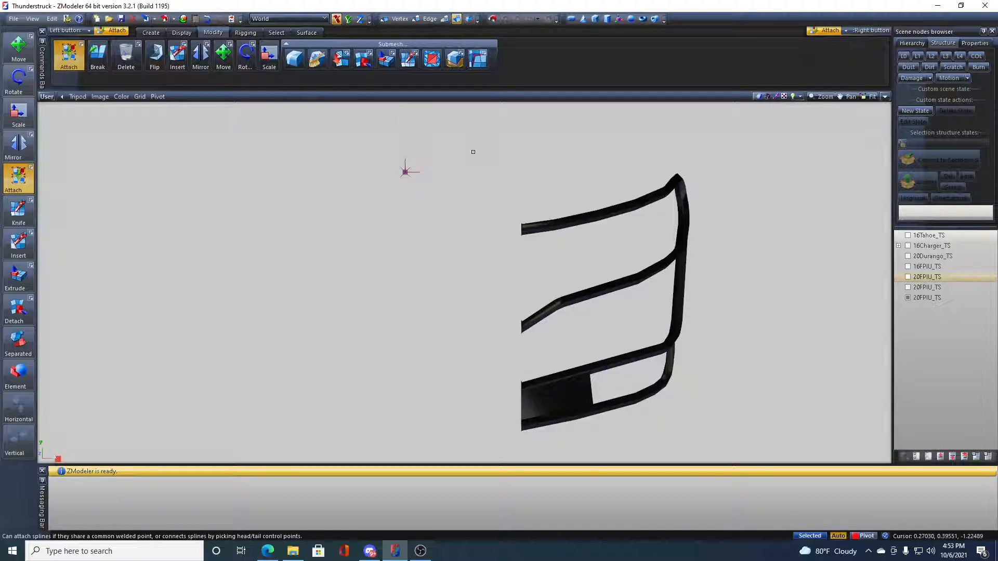
left_click(200, 55)
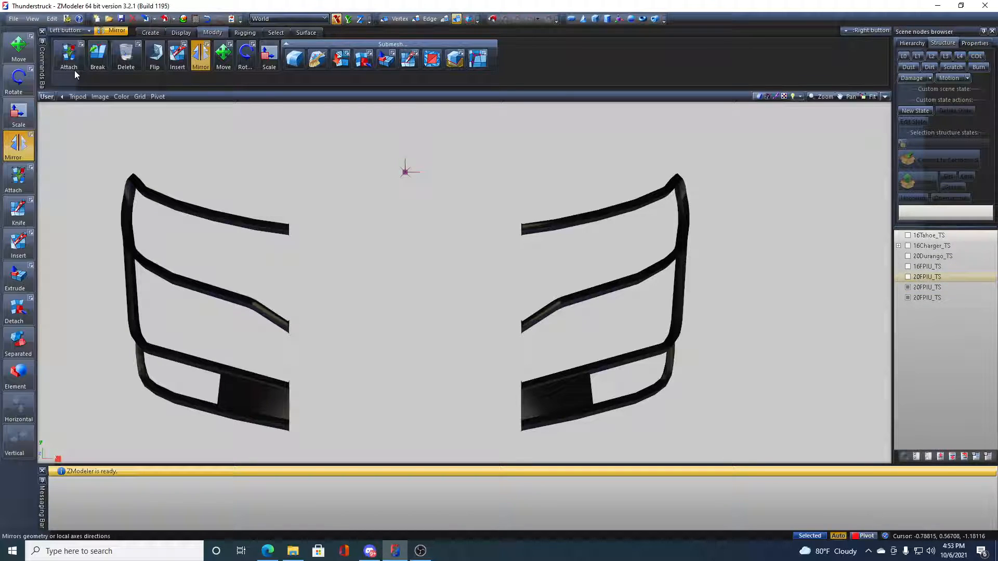
left_click(68, 57)
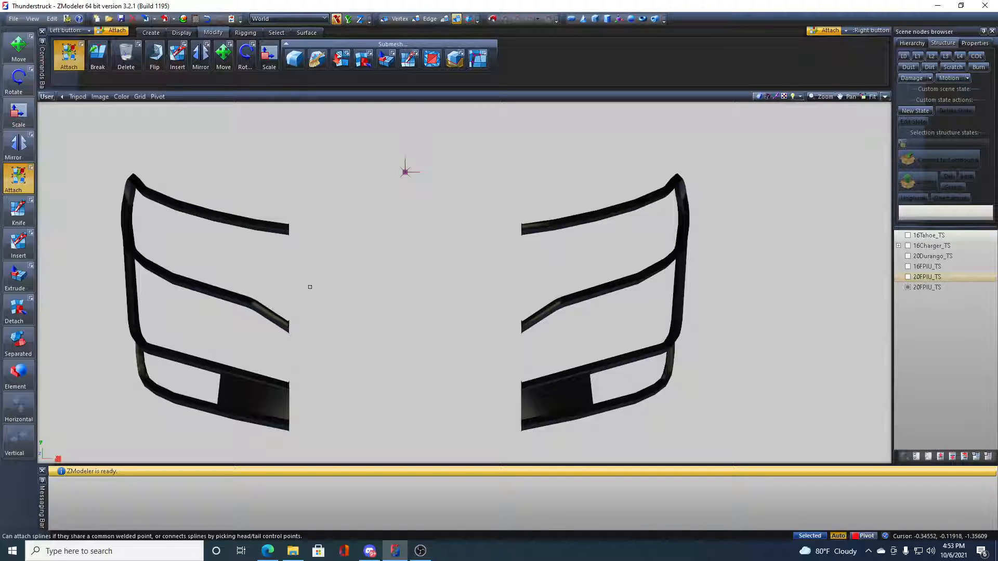
left_click(200, 54)
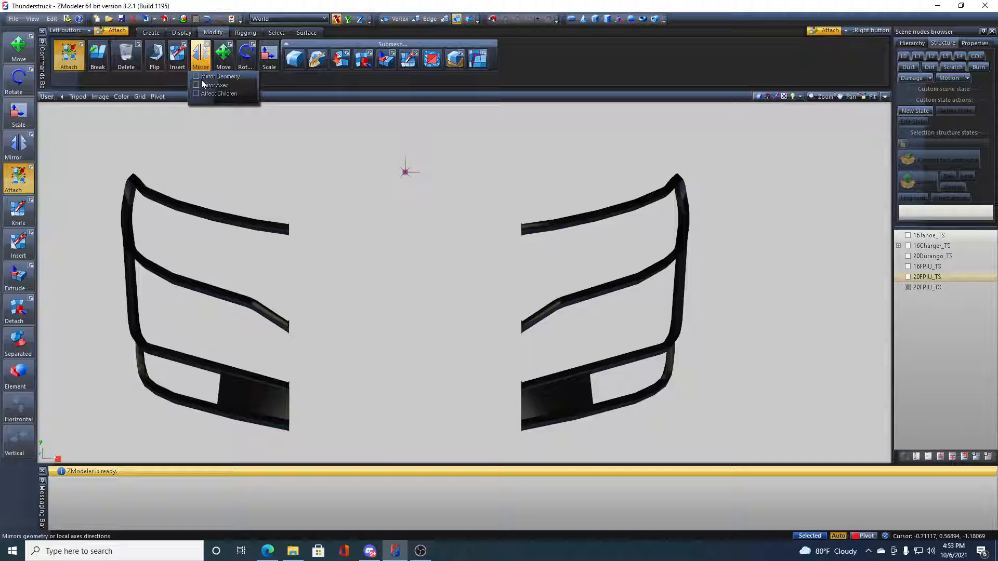
mouse_move(544, 238)
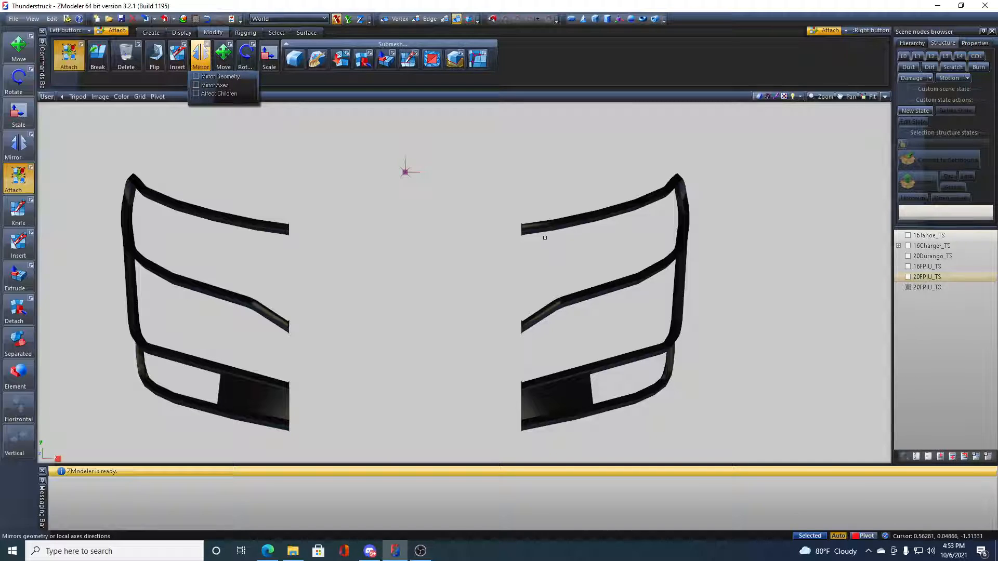
mouse_move(372, 222)
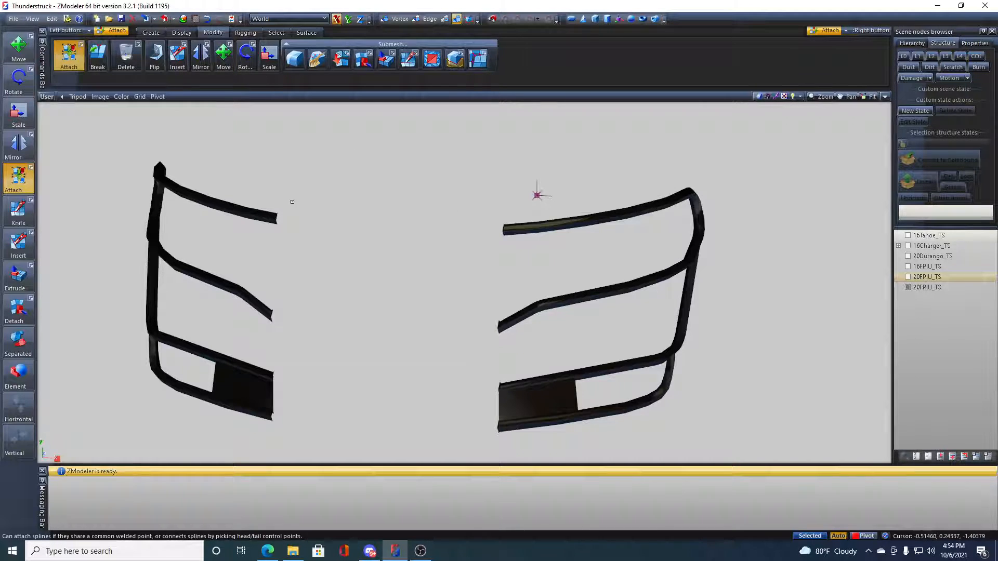
left_click(200, 54)
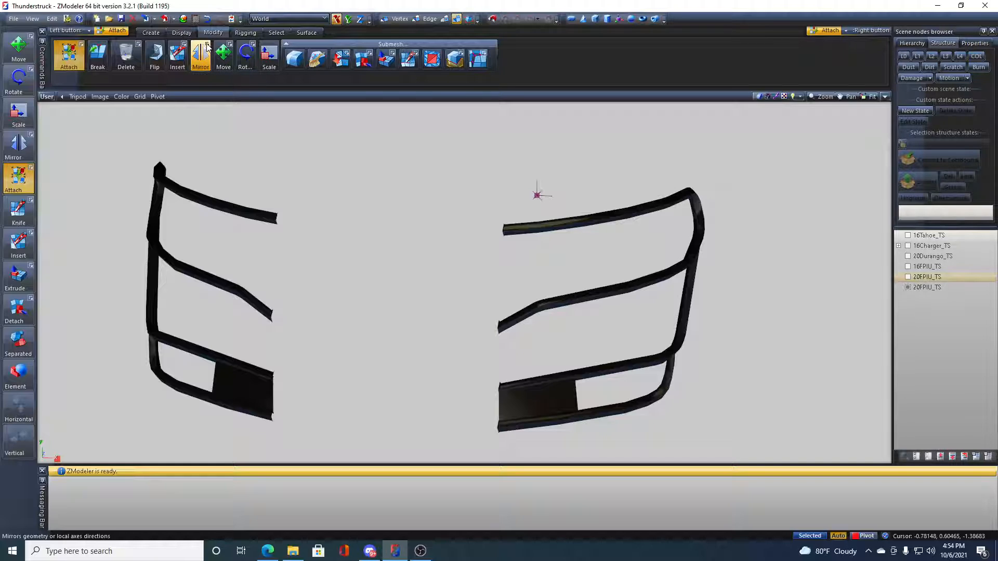
left_click(206, 45)
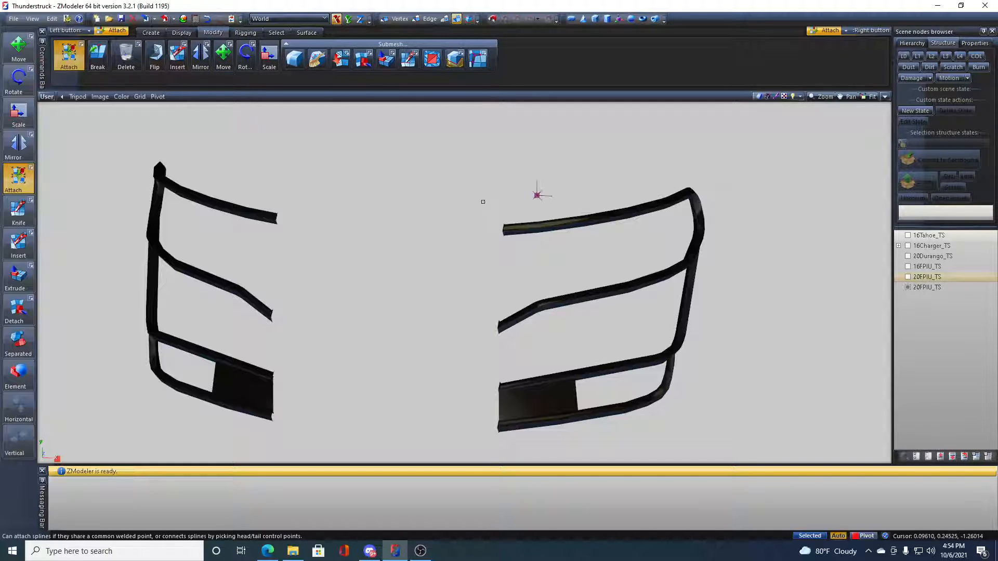
mouse_move(351, 170)
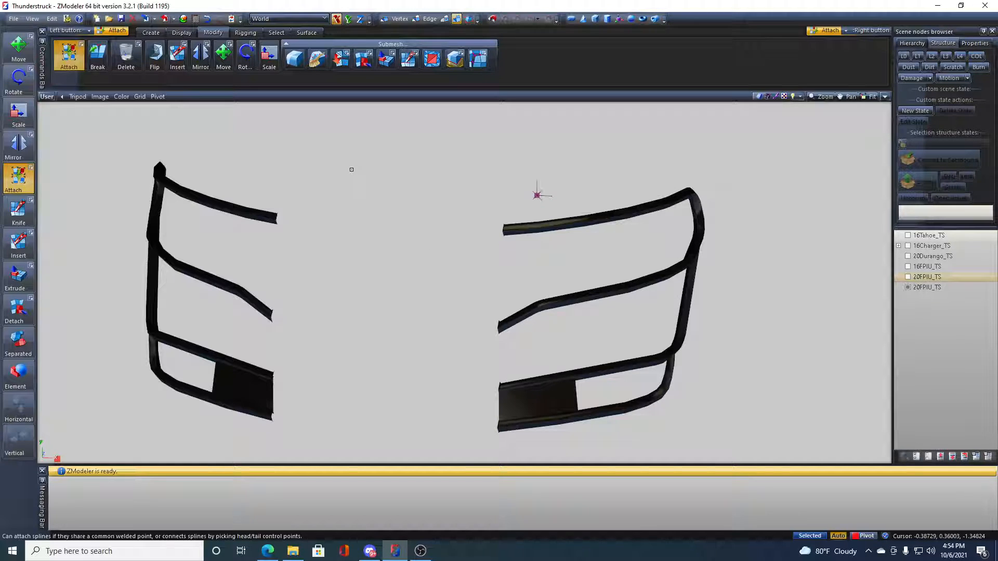